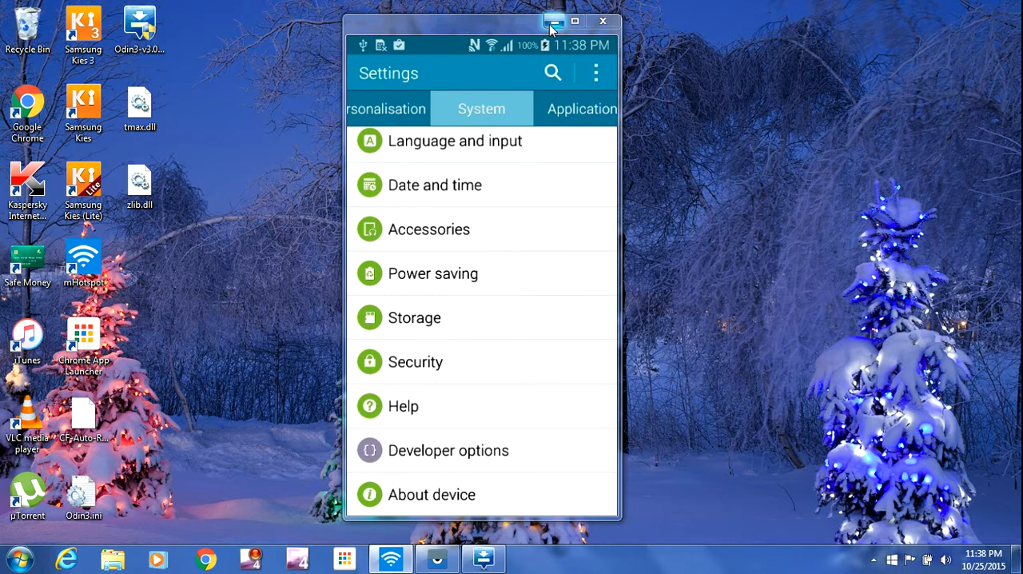
Step: View the About device page listing the phone's model number, Android version and build number
{"action": "left_click", "coordinate": [432, 494]}
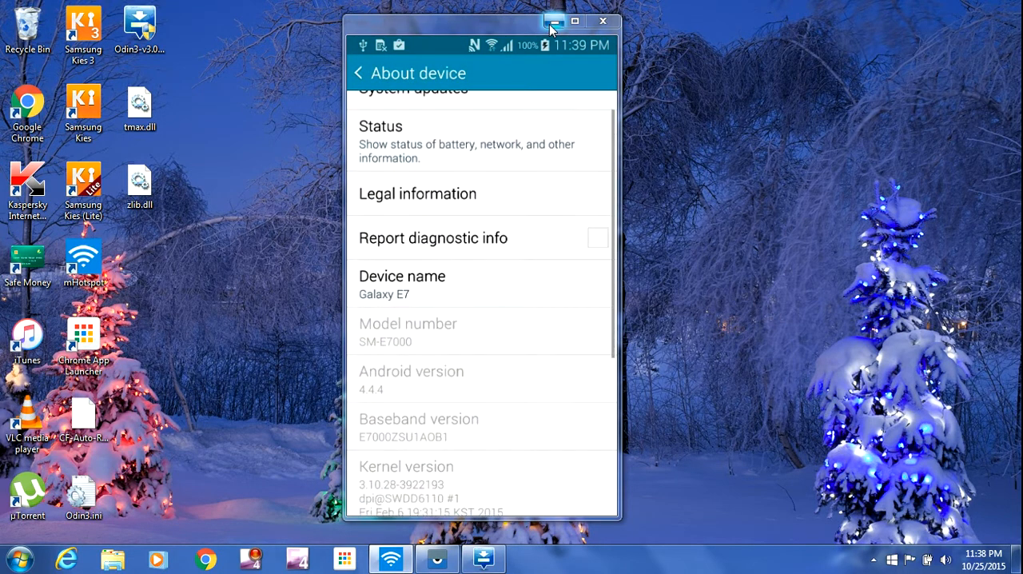
{"action": "scroll", "scroll_direction": "down", "scroll_amount": 3}
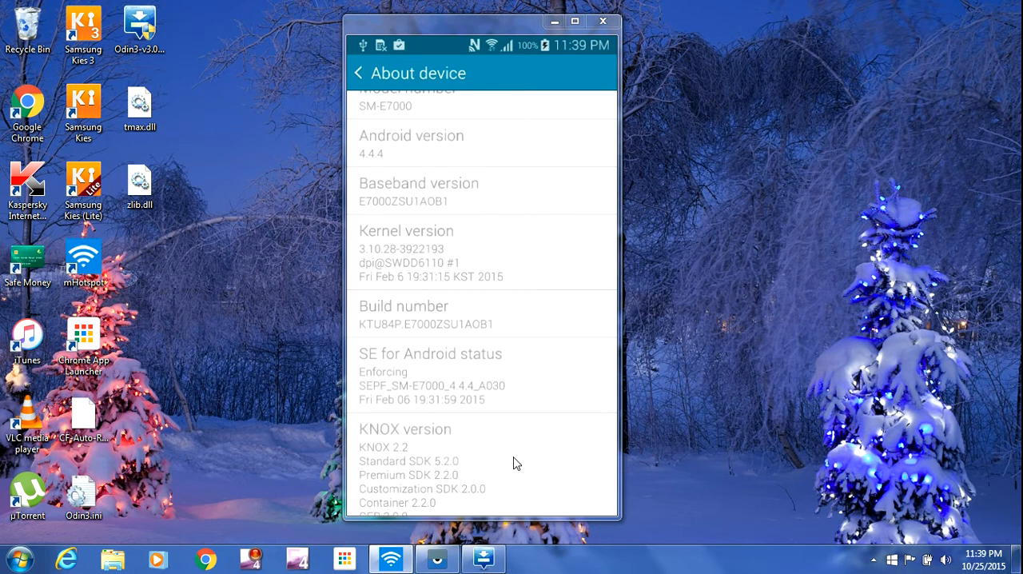
Step: Back out to the Settings list and enter Developer options, where USB debugging is ticked
{"action": "left_click", "coordinate": [358, 73]}
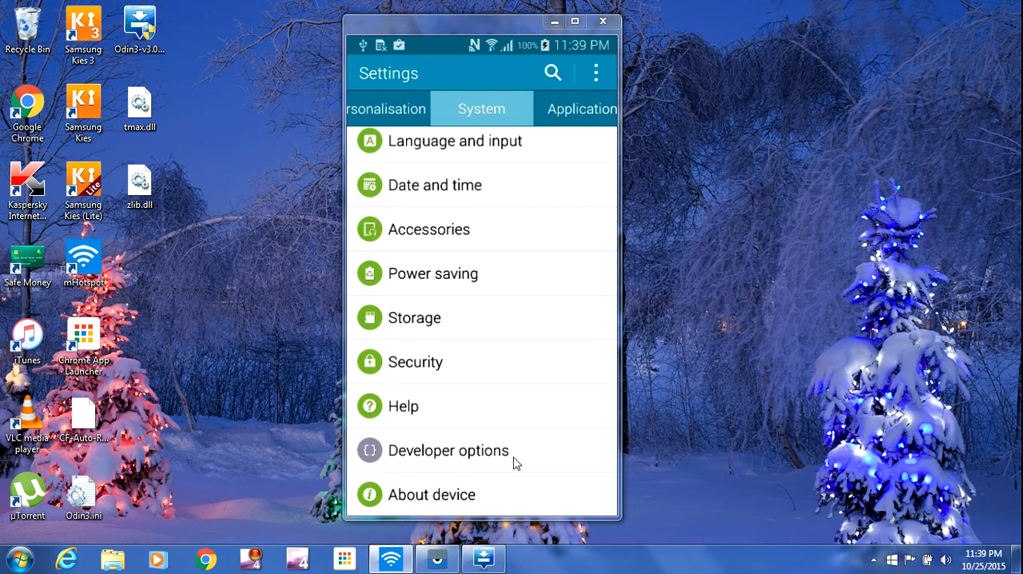
{"action": "left_click", "coordinate": [448, 450]}
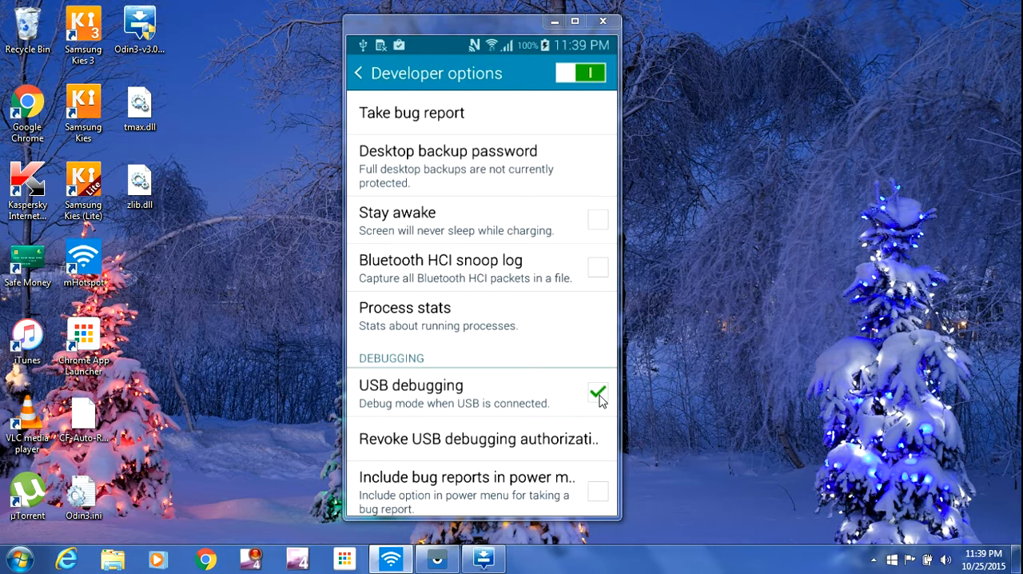
{"action": "mouse_move", "coordinate": [582, 92]}
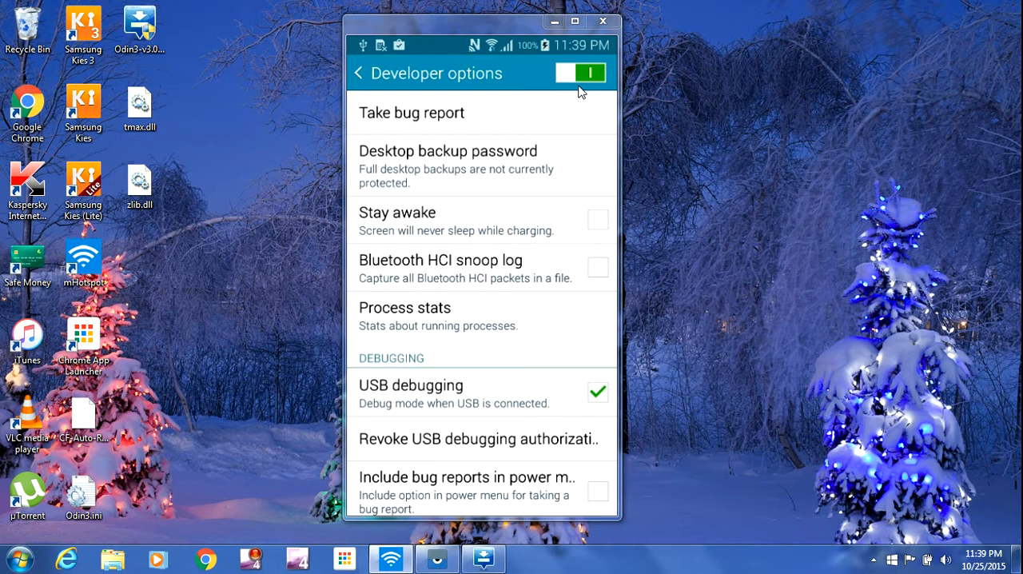
{"action": "left_click", "coordinate": [359, 74]}
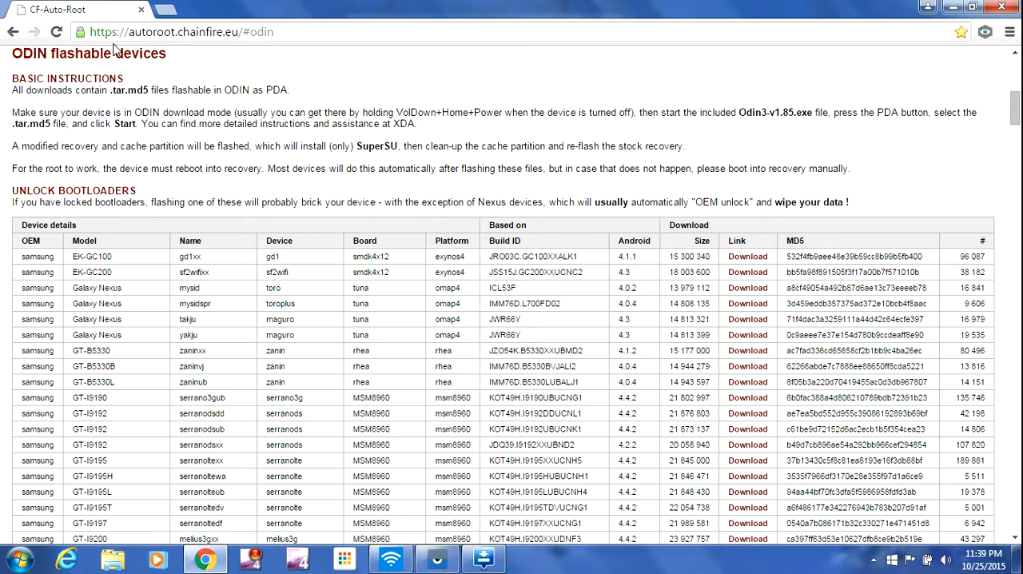
{"action": "mouse_move", "coordinate": [119, 49]}
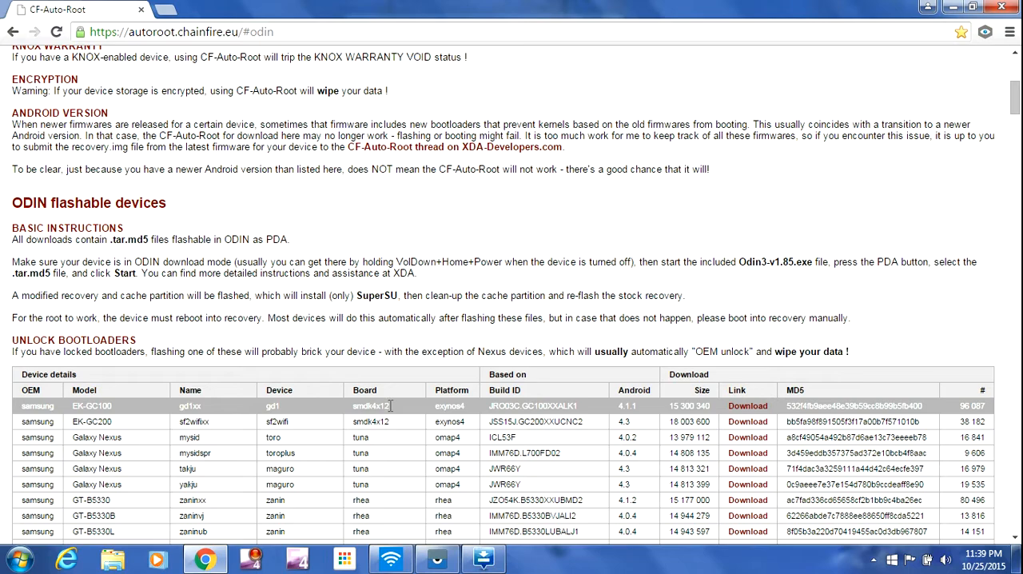
Step: Scroll the CF-Auto-Root ODIN flashable devices table down to the SM-E7000 row
{"action": "scroll", "scroll_direction": "down", "scroll_amount": 3}
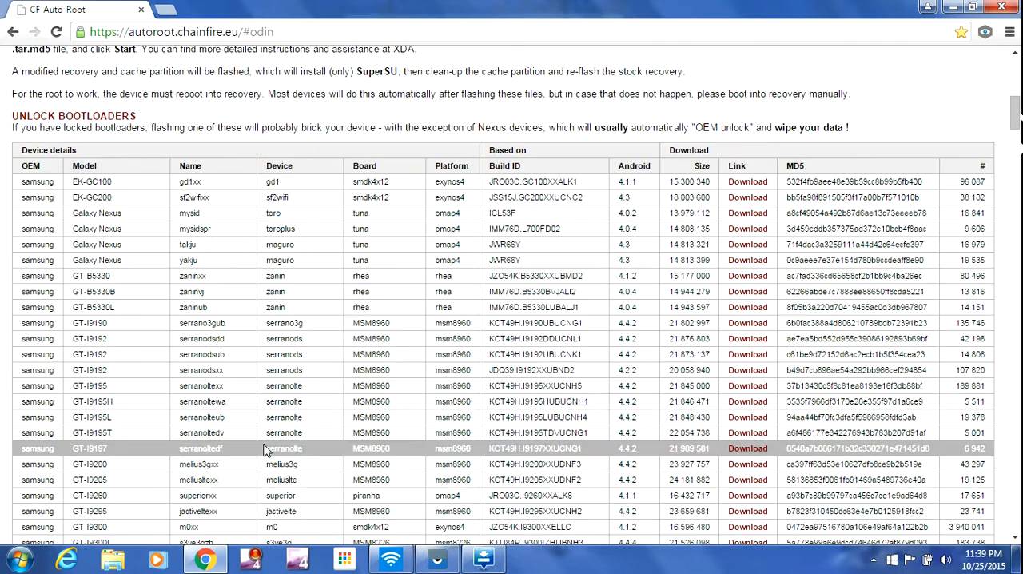
{"action": "scroll", "scroll_direction": "down", "scroll_amount": 3}
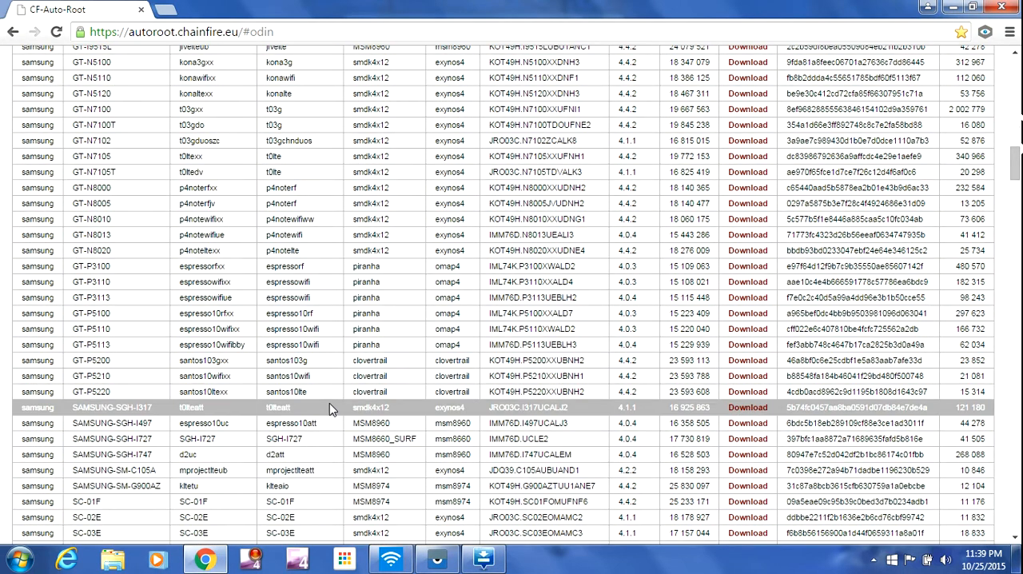
{"action": "scroll", "scroll_direction": "down", "scroll_amount": 3}
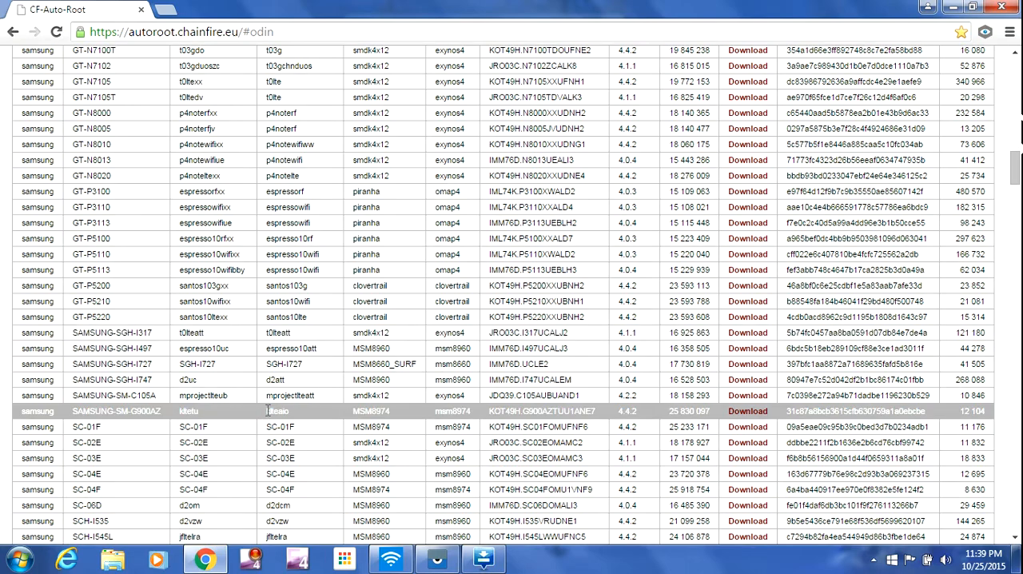
{"action": "scroll", "scroll_direction": "down", "scroll_amount": 3}
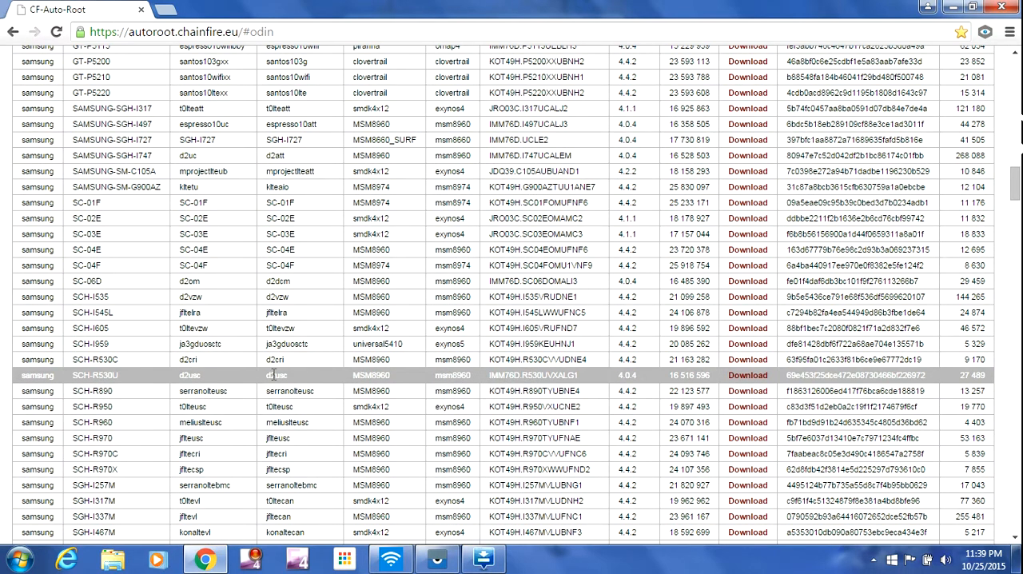
{"action": "scroll", "scroll_direction": "down", "scroll_amount": 3}
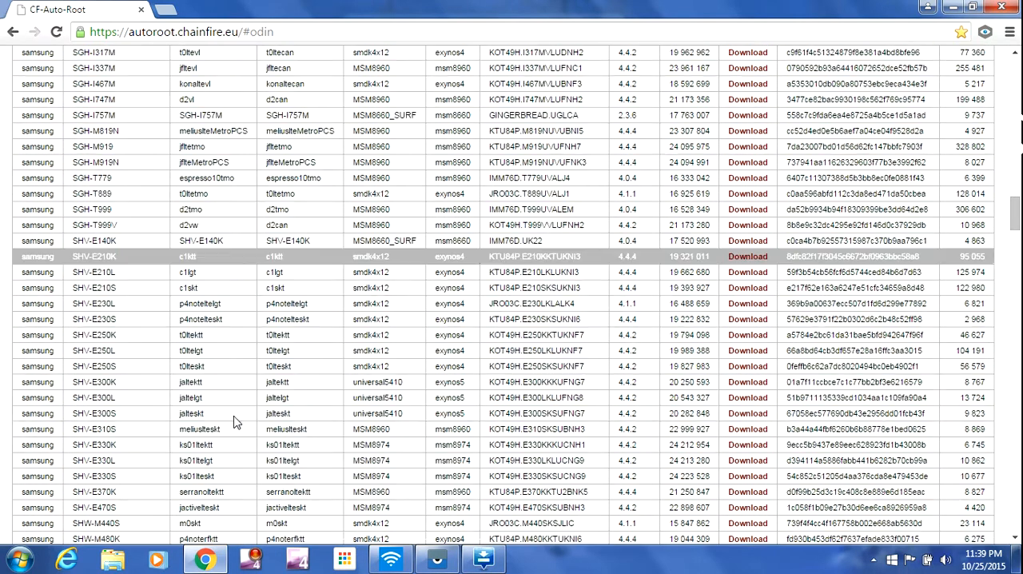
{"action": "scroll", "scroll_direction": "down", "scroll_amount": 3}
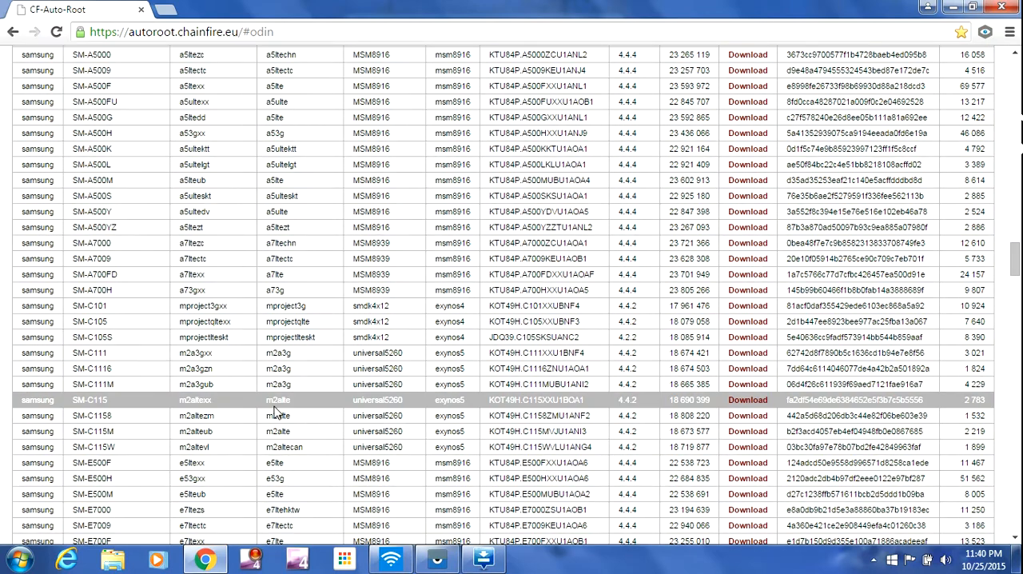
{"action": "scroll", "scroll_direction": "down", "scroll_amount": 3}
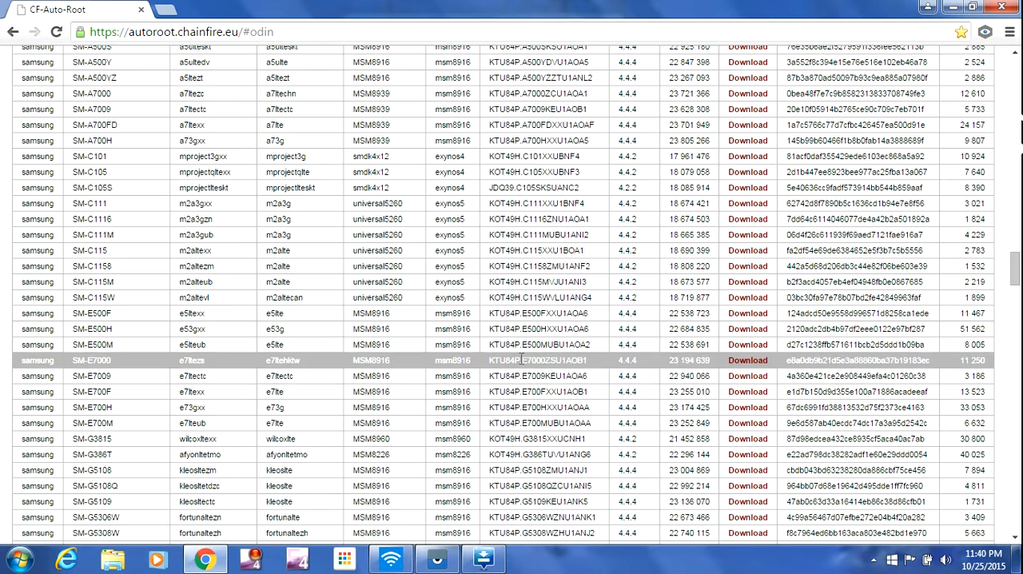
{"action": "mouse_move", "coordinate": [527, 371]}
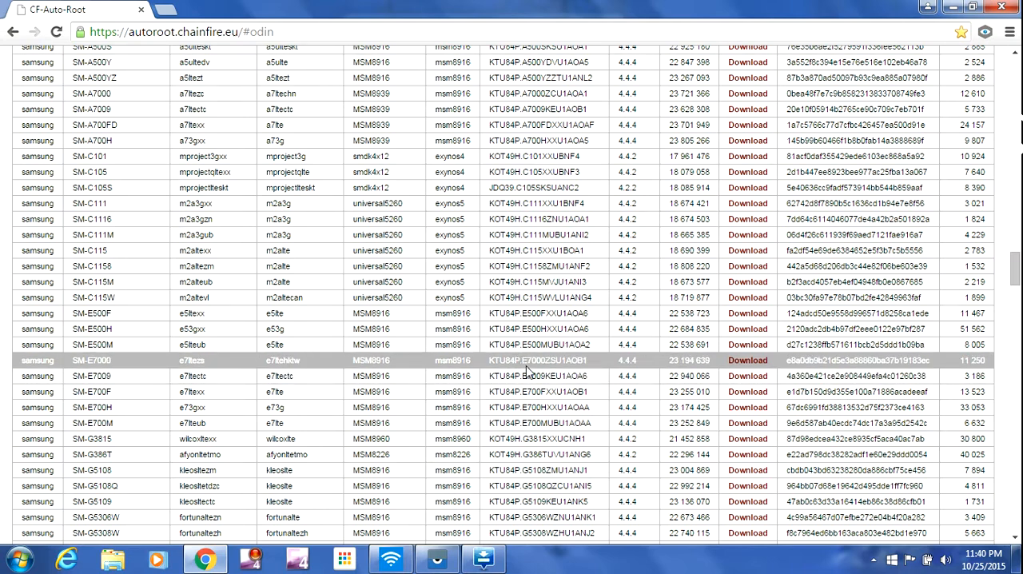
{"action": "mouse_move", "coordinate": [563, 370]}
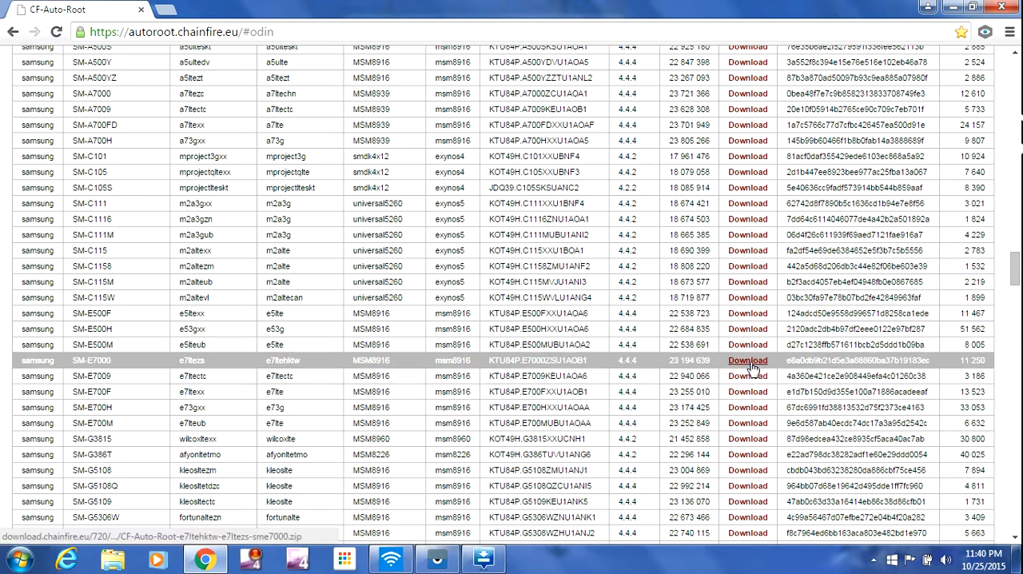
Step: Follow the SM-E7000 row's Download link and scroll to the package download link
{"action": "left_click", "coordinate": [748, 360]}
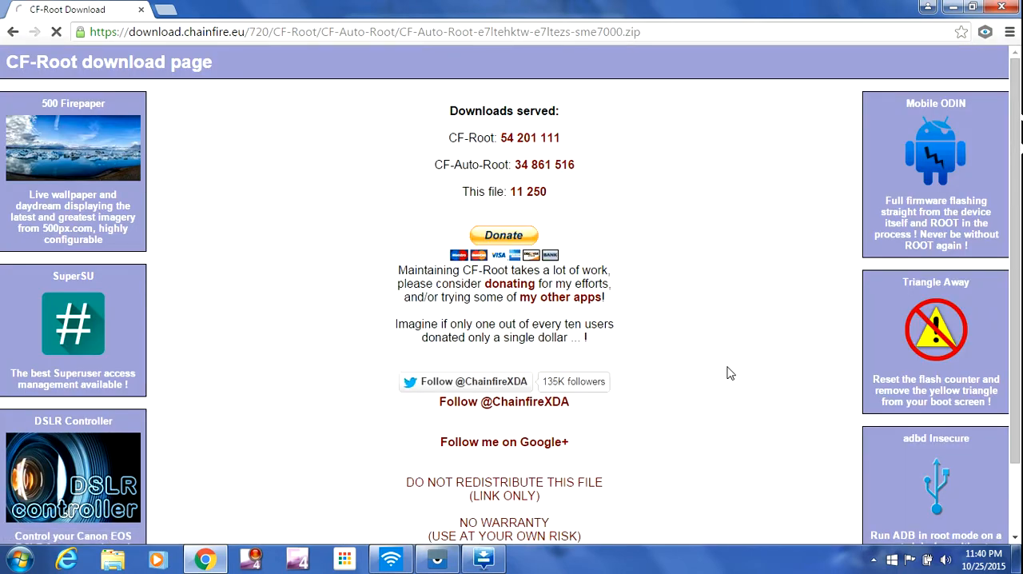
{"action": "scroll", "scroll_direction": "down", "scroll_amount": 3}
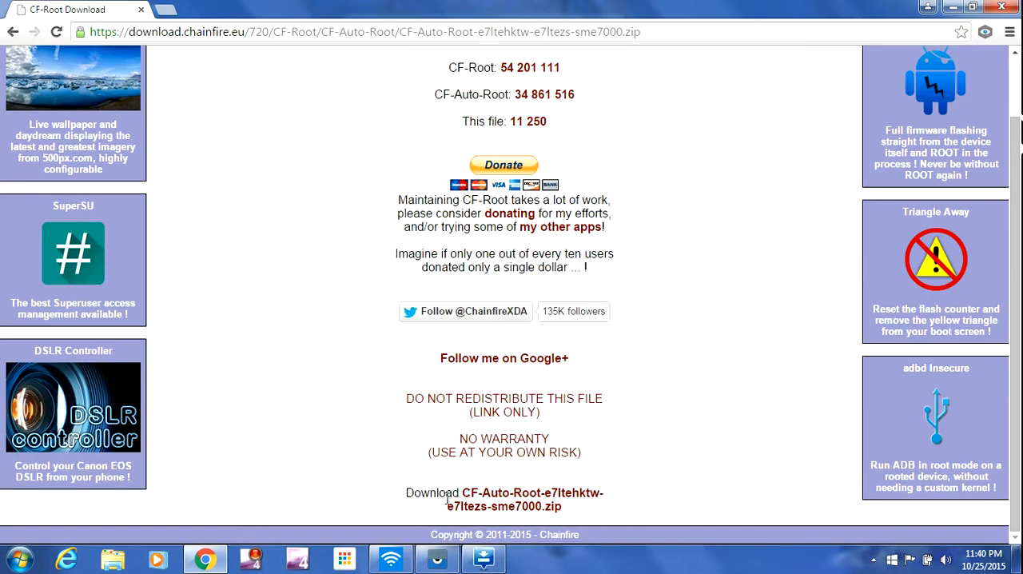
{"action": "mouse_move", "coordinate": [530, 499]}
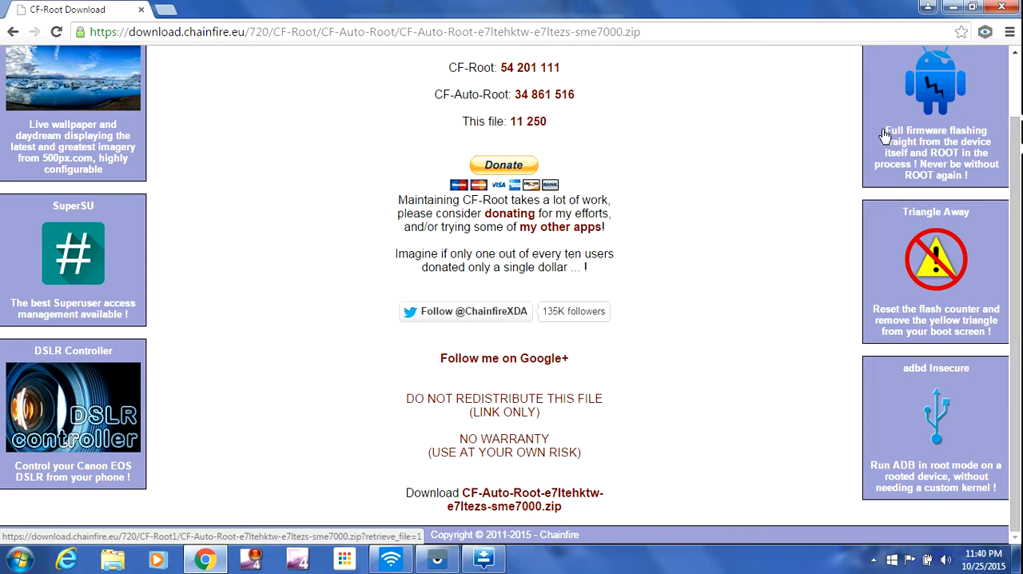
{"action": "mouse_move", "coordinate": [1005, 10]}
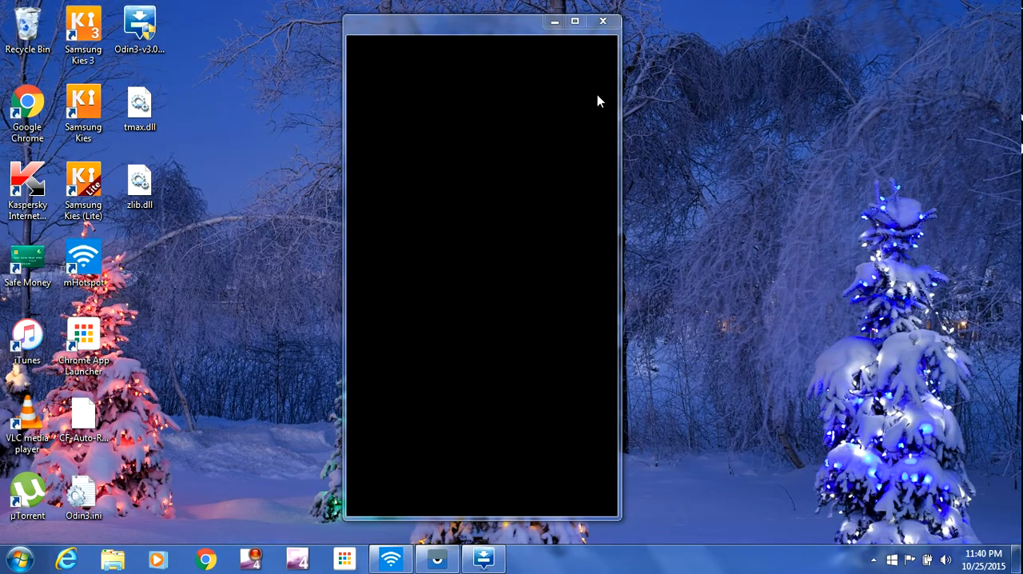
{"action": "mouse_move", "coordinate": [592, 90]}
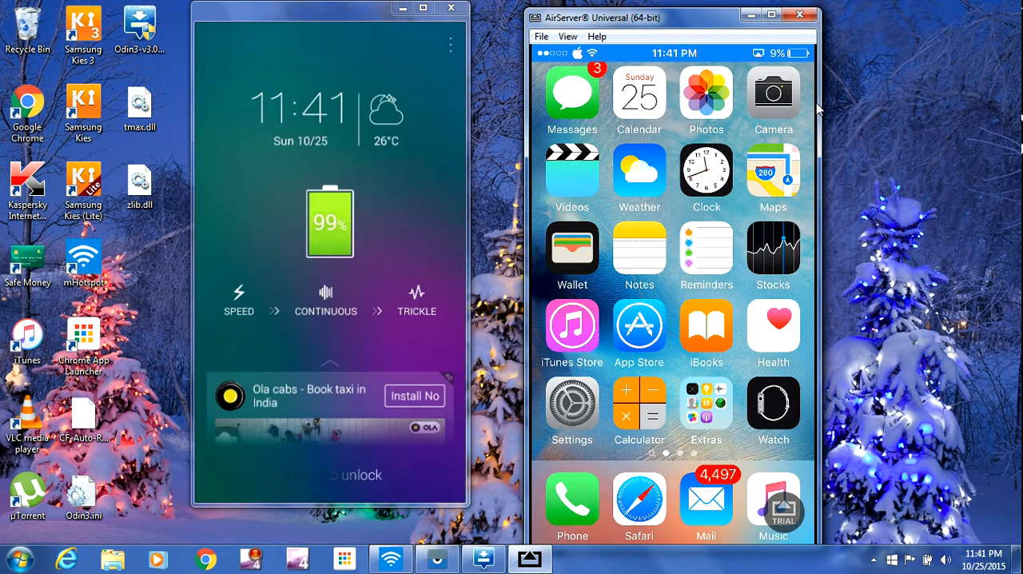
Step: Show the phone through the camera feed in AirServer and move that window to the right
{"action": "left_click", "coordinate": [705, 95]}
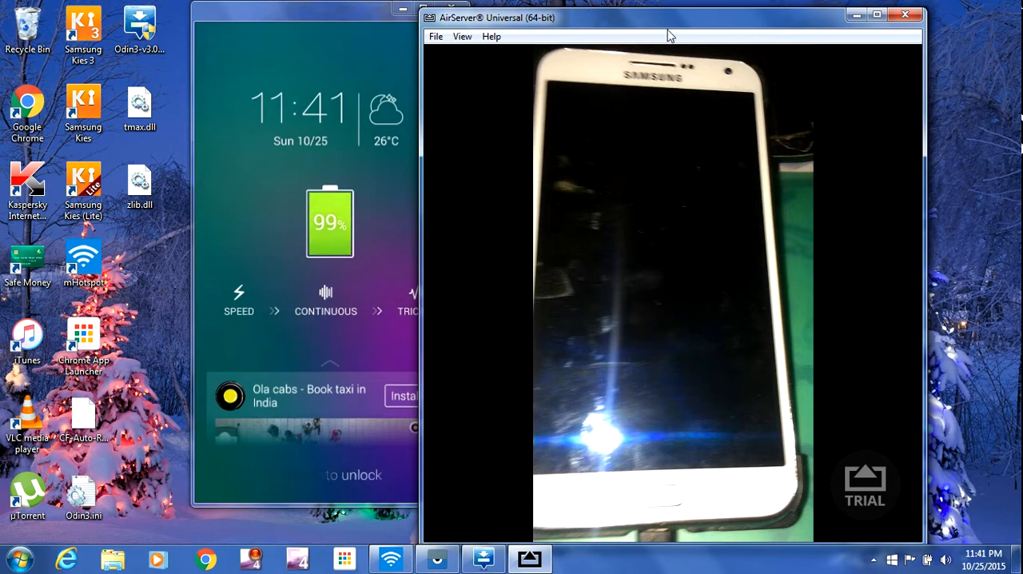
{"action": "left_click_drag", "start_coordinate": [672, 18], "coordinate": [786, 31]}
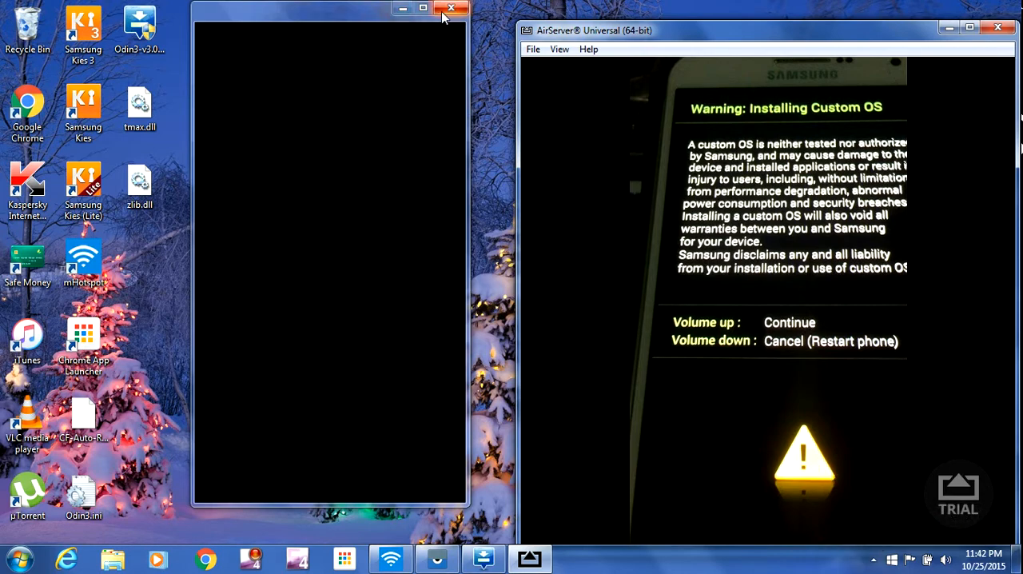
Step: Close the empty phone mirror window and run the Odin3 desktop archive as administrator
{"action": "left_click", "coordinate": [451, 8]}
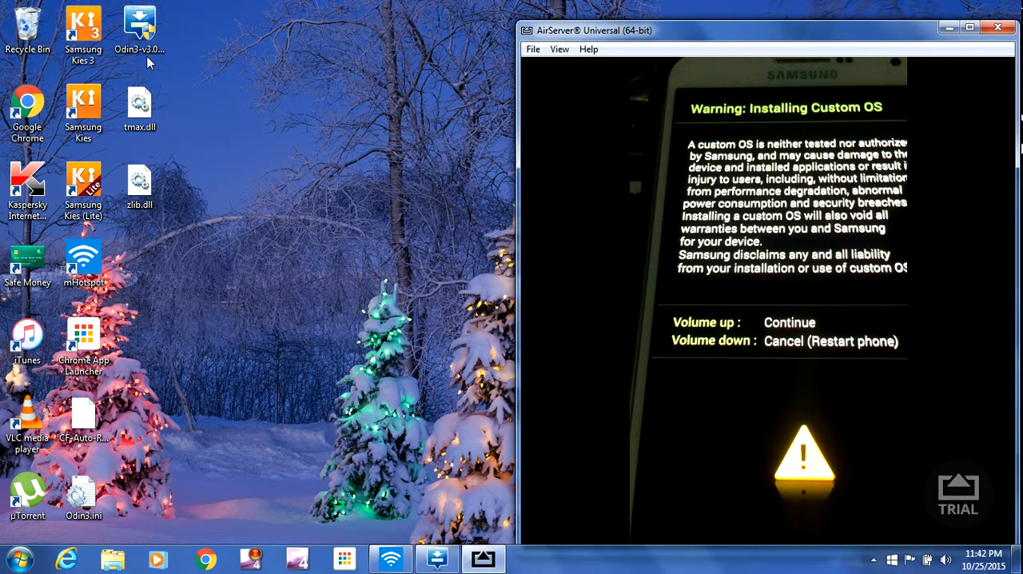
{"action": "right_click", "coordinate": [139, 24]}
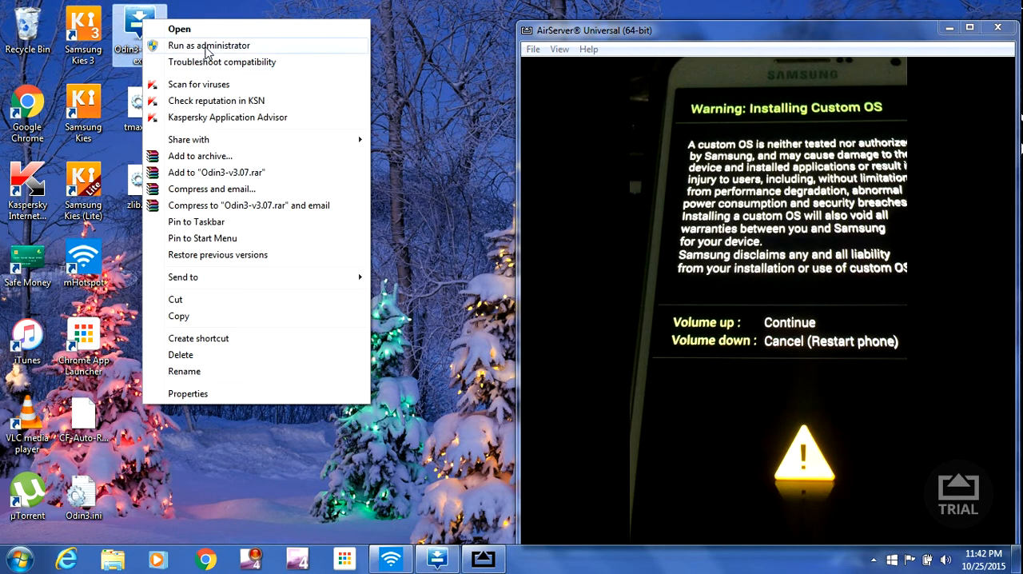
{"action": "left_click", "coordinate": [210, 45]}
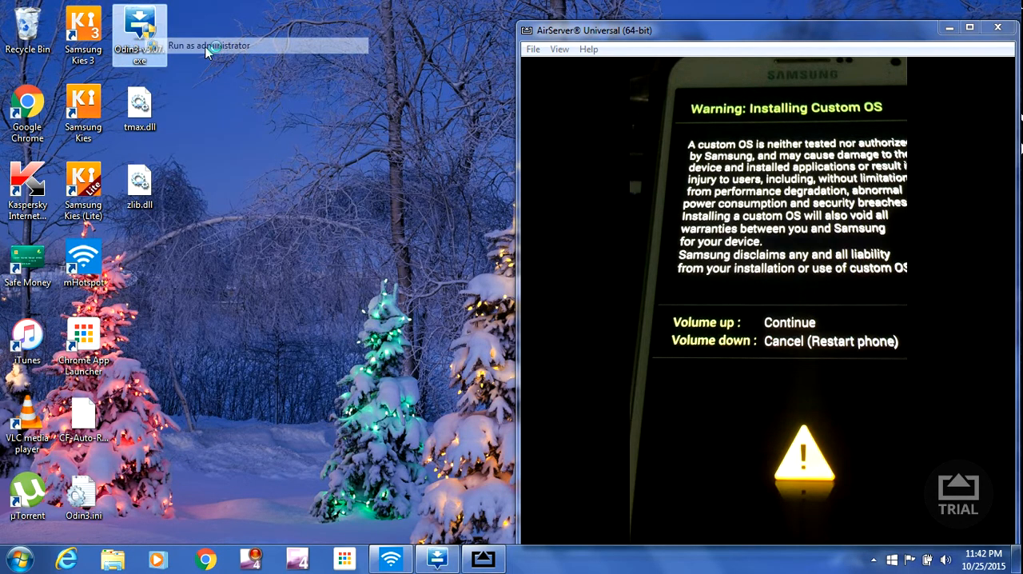
Step: Launch Odin3 v3.07 from its desktop icon so the empty flashing window appears
{"action": "double_click", "coordinate": [139, 29]}
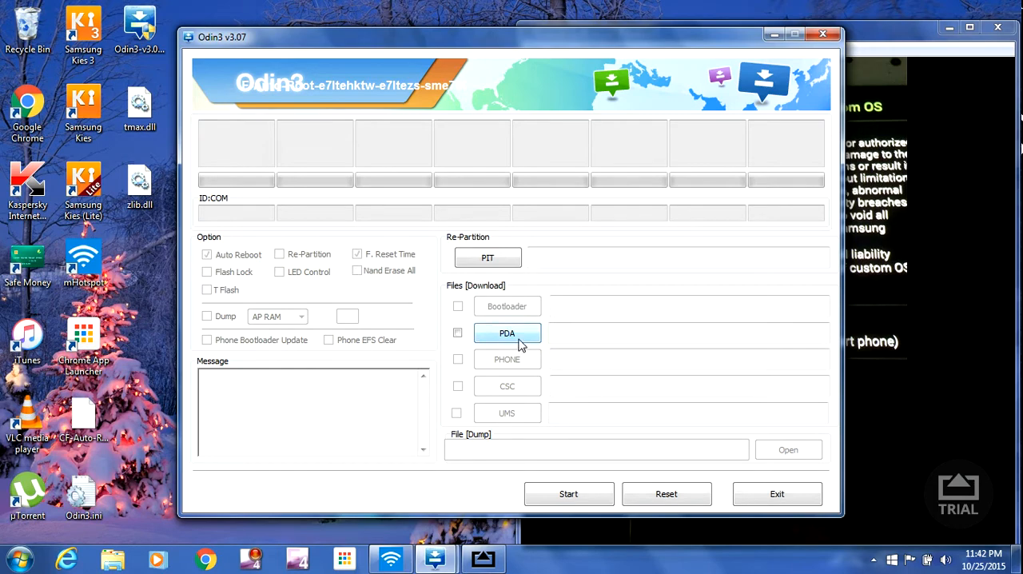
Step: Load the SM-E7000 CF-Auto-Root .tar.md5 into the PDA slot, pass the MD5 check, then minimize Odin3
{"action": "left_click", "coordinate": [506, 333]}
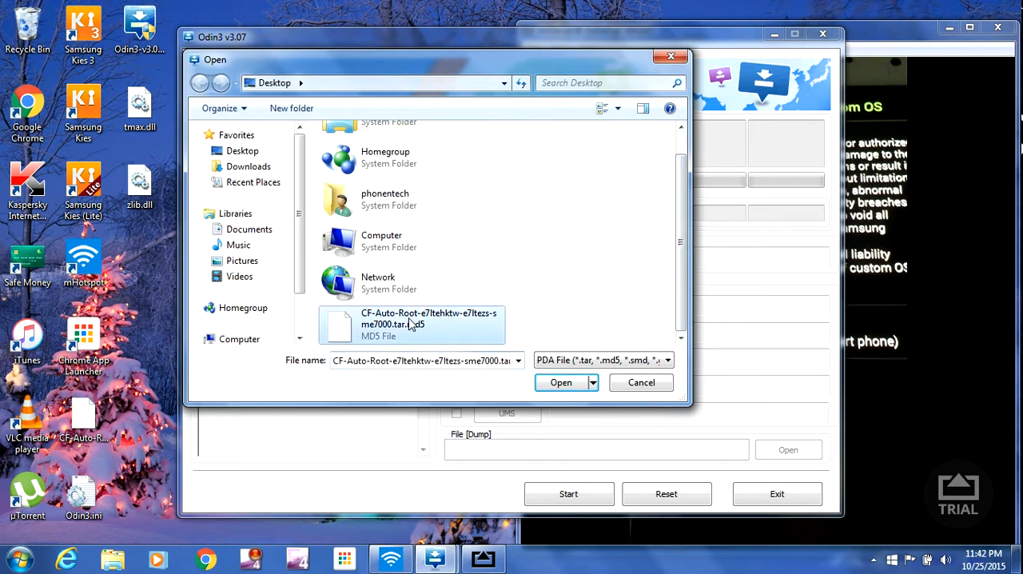
{"action": "left_click", "coordinate": [561, 382]}
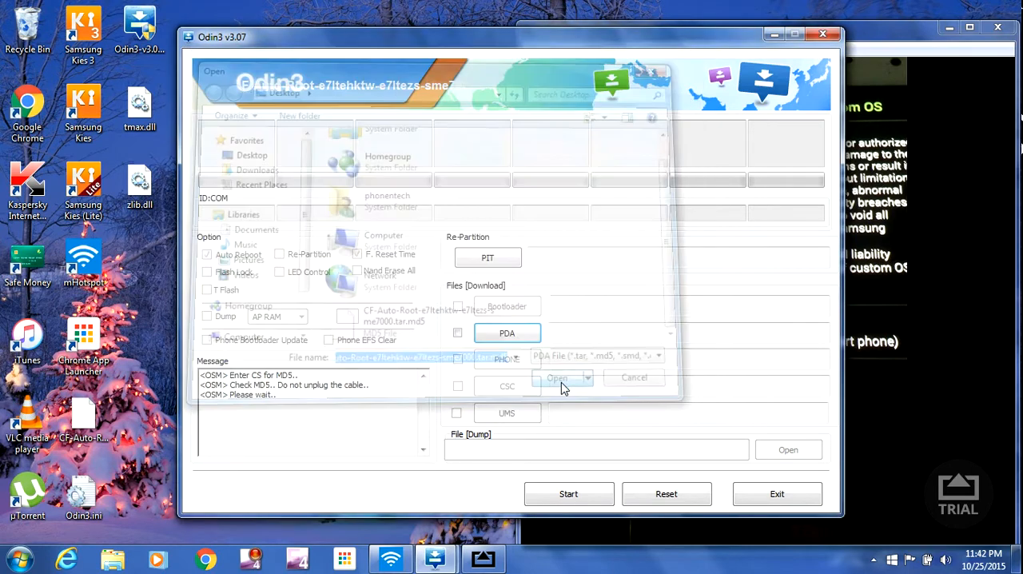
{"action": "left_click", "coordinate": [556, 377]}
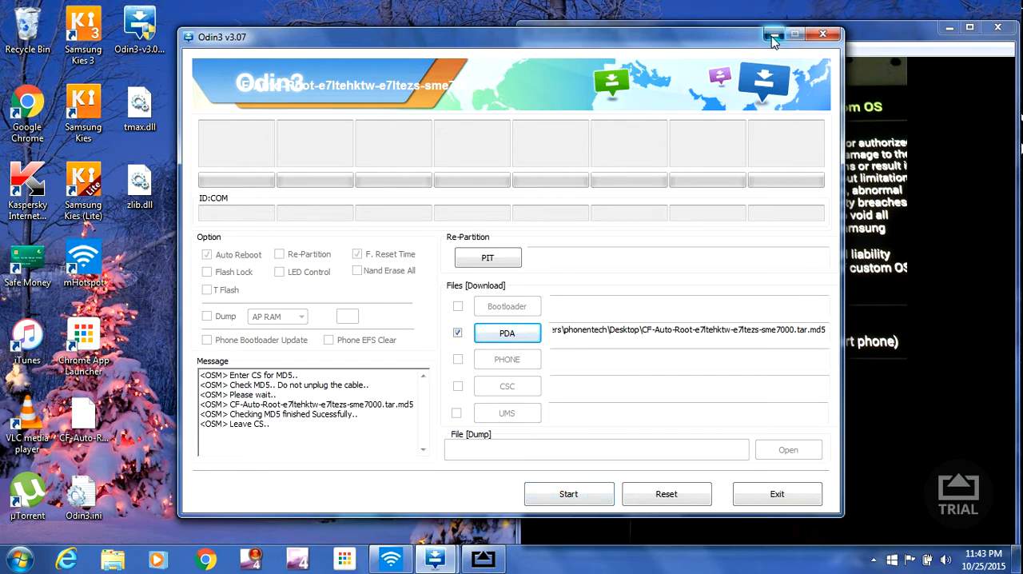
{"action": "left_click", "coordinate": [774, 33]}
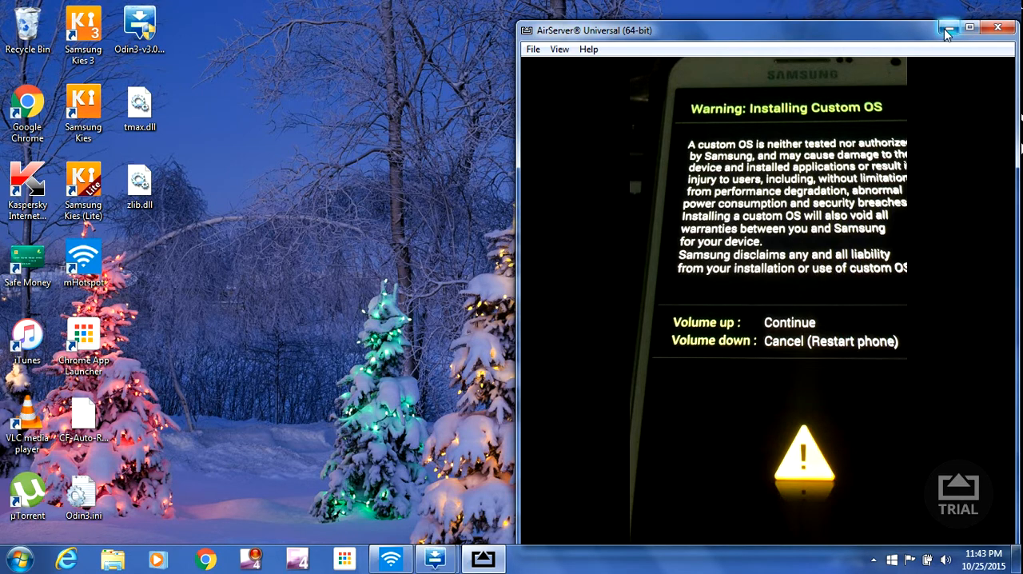
{"action": "mouse_move", "coordinate": [947, 29]}
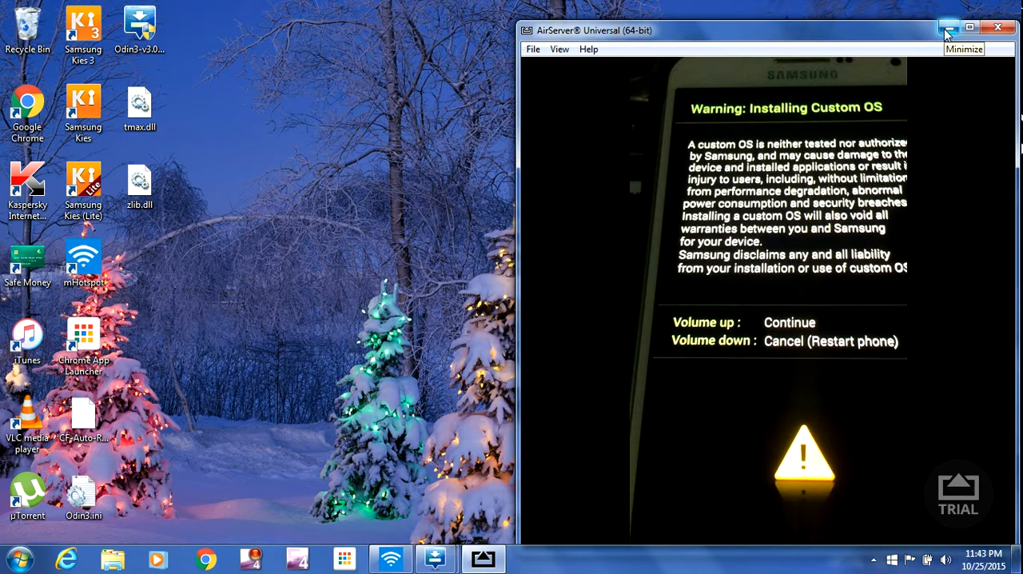
{"action": "mouse_move", "coordinate": [997, 29]}
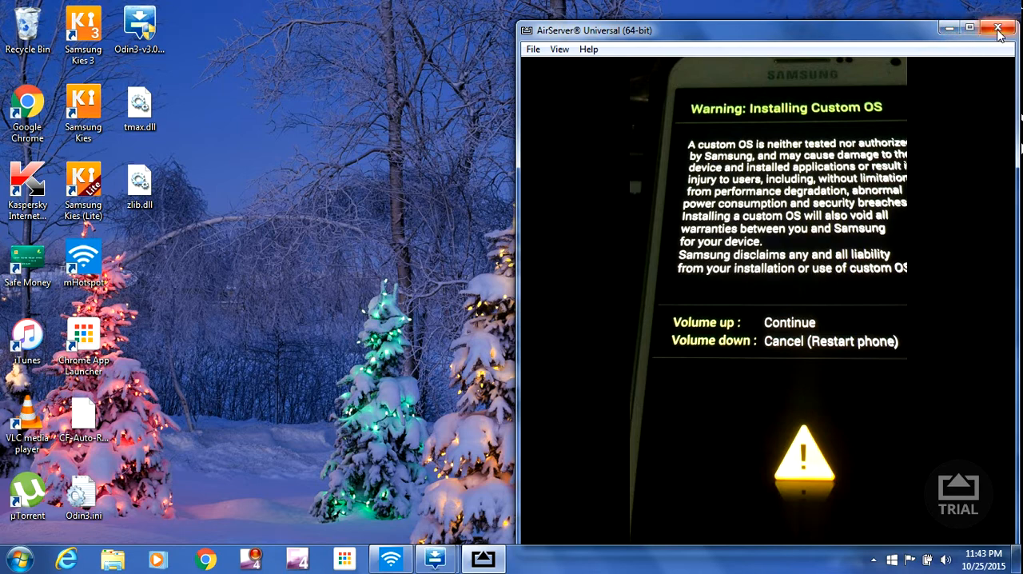
{"action": "mouse_move", "coordinate": [997, 29]}
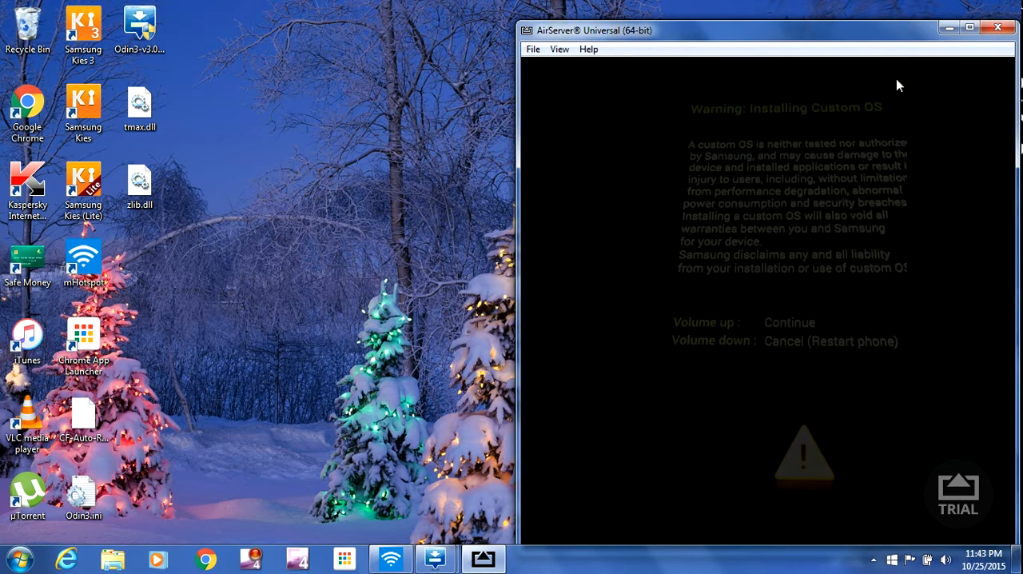
Step: Close the AirServer Universal window so only the desktop remains
{"action": "left_click", "coordinate": [997, 25]}
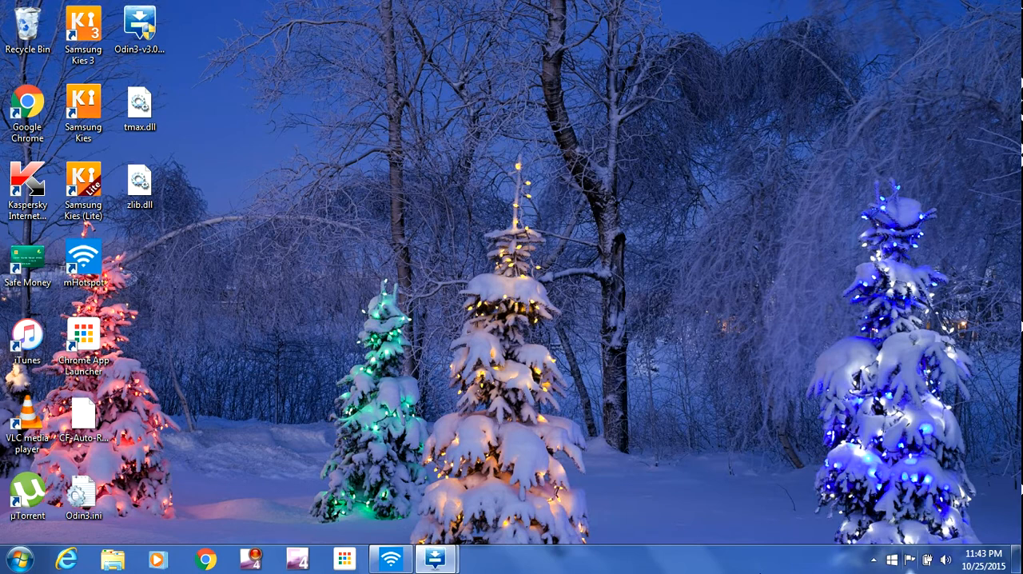
Step: Check mHotspot's running status from the taskbar, then launch Vysor (Beta) from the Chrome App Launcher
{"action": "left_click", "coordinate": [390, 559]}
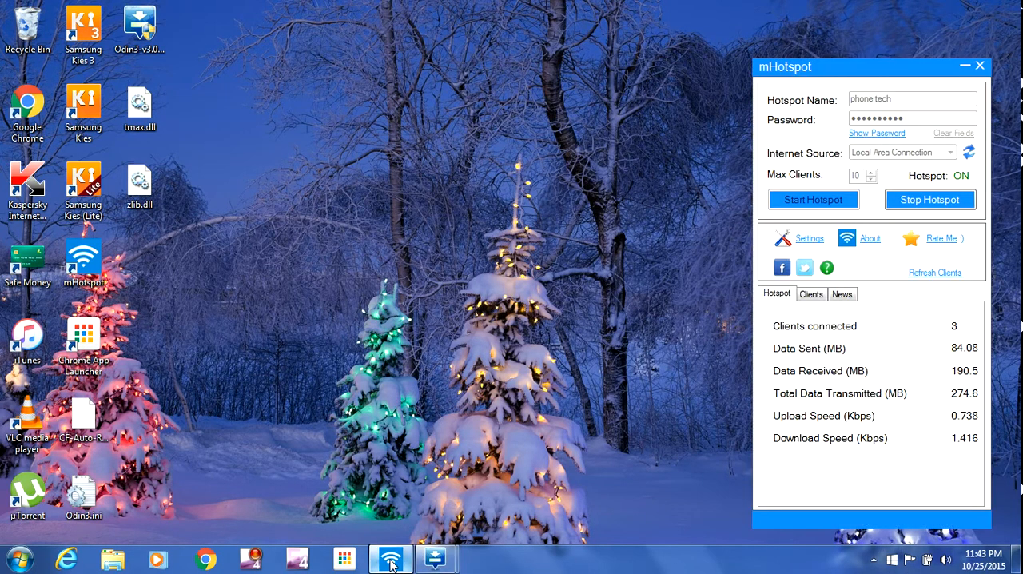
{"action": "mouse_move", "coordinate": [503, 491]}
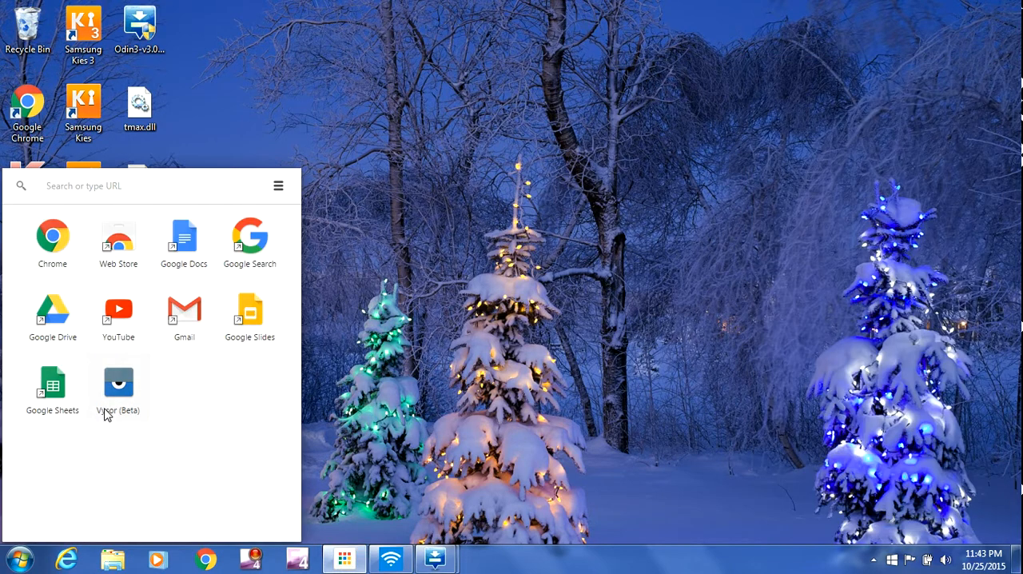
{"action": "left_click", "coordinate": [118, 384]}
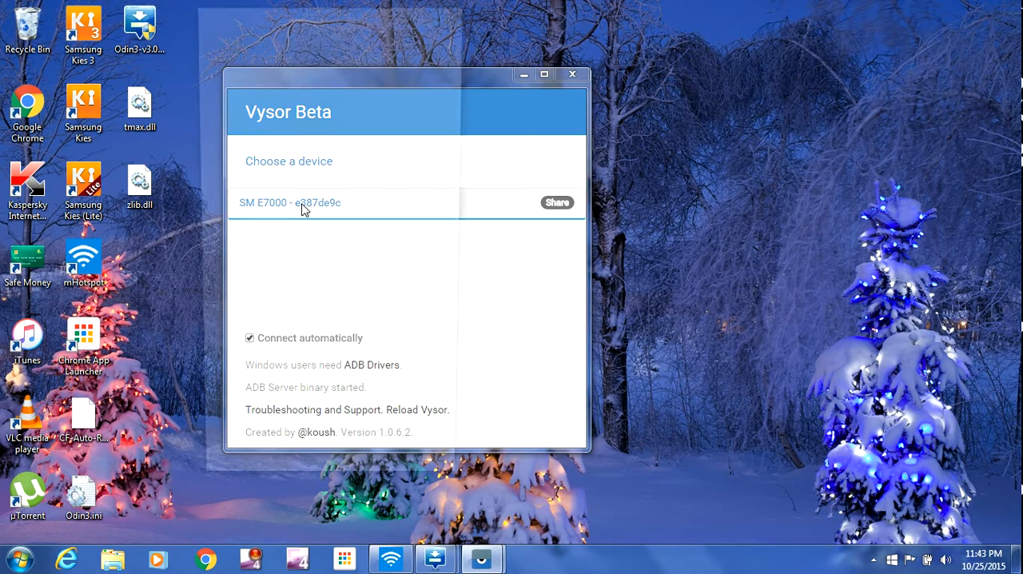
Step: Connect Vysor to the SM E7000 phone and bring up its apps drawer showing SuperSU
{"action": "left_click", "coordinate": [289, 202]}
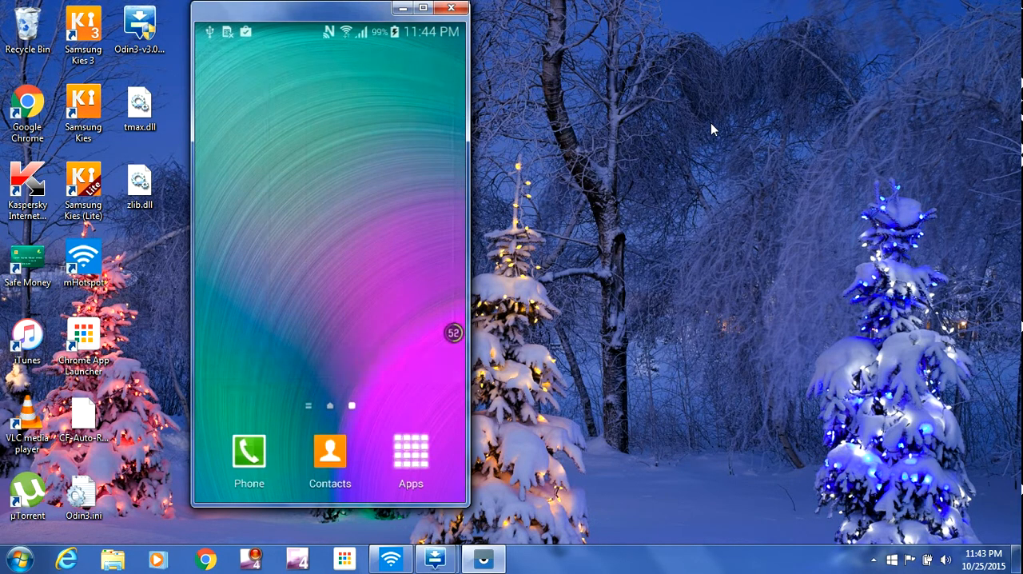
{"action": "left_click", "coordinate": [409, 451]}
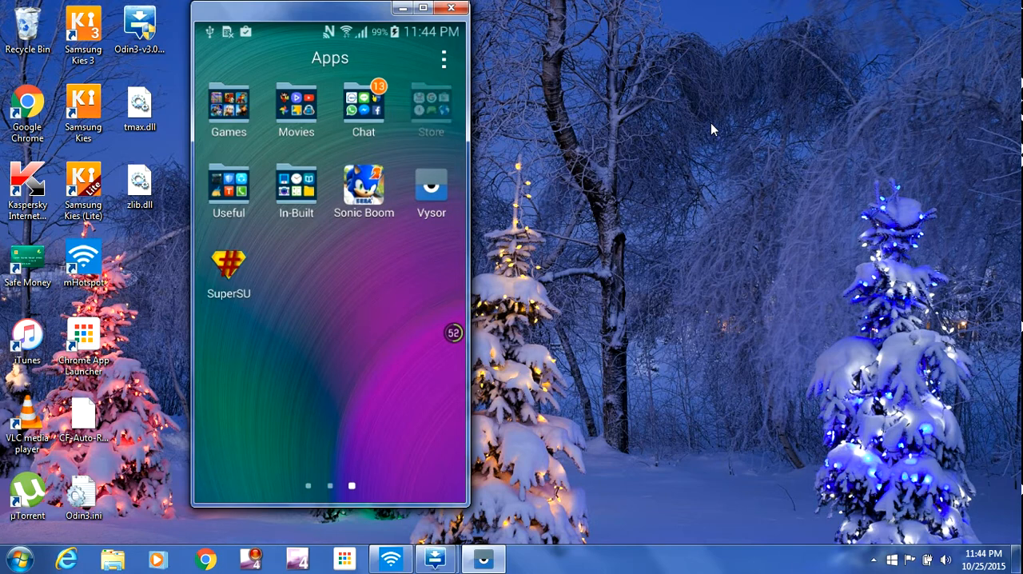
Step: Search the Play Store for 'root checker' using the search suggestion
{"action": "left_click", "coordinate": [431, 104]}
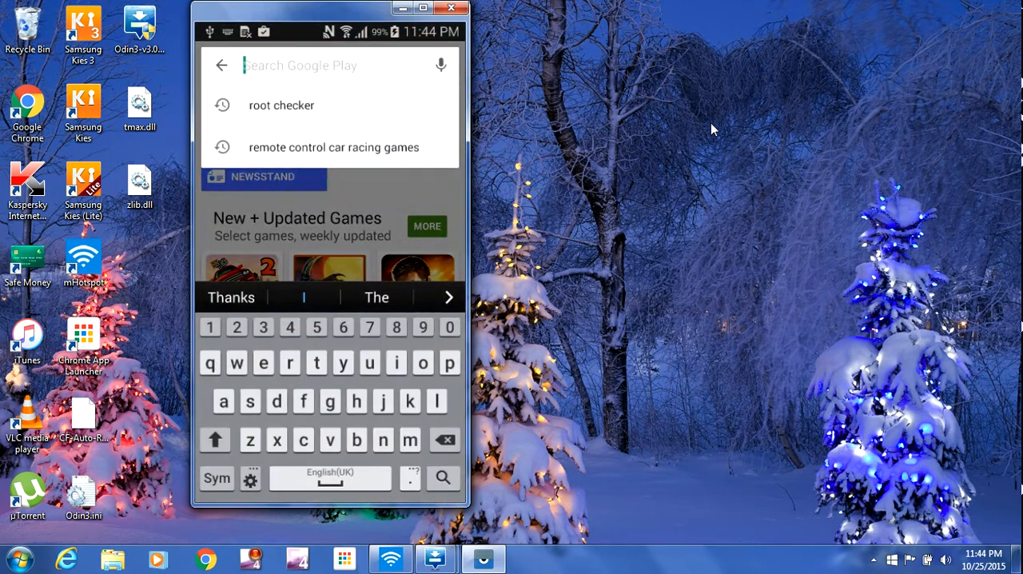
{"action": "type", "text": "rr0"}
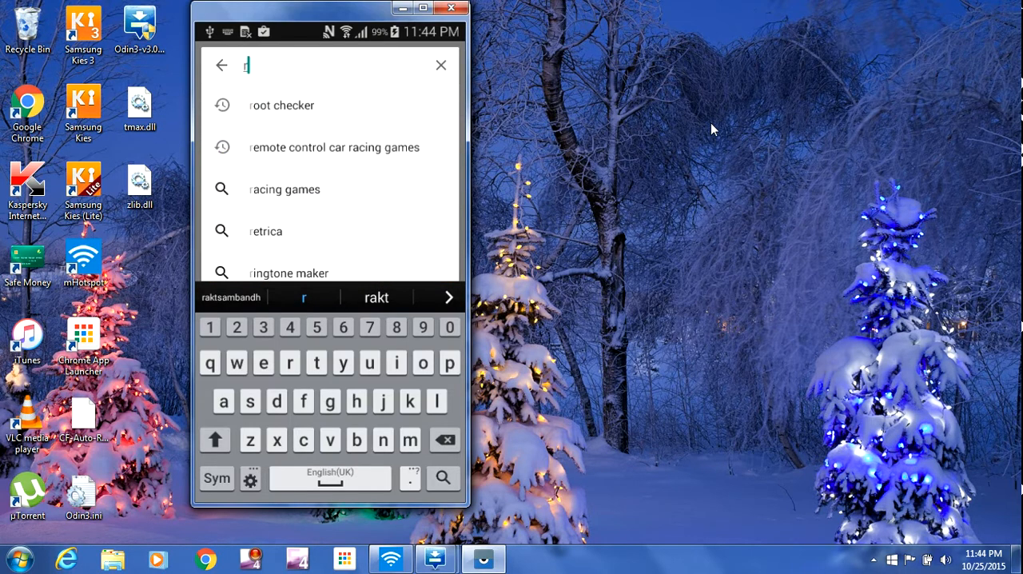
{"action": "left_click", "coordinate": [281, 105]}
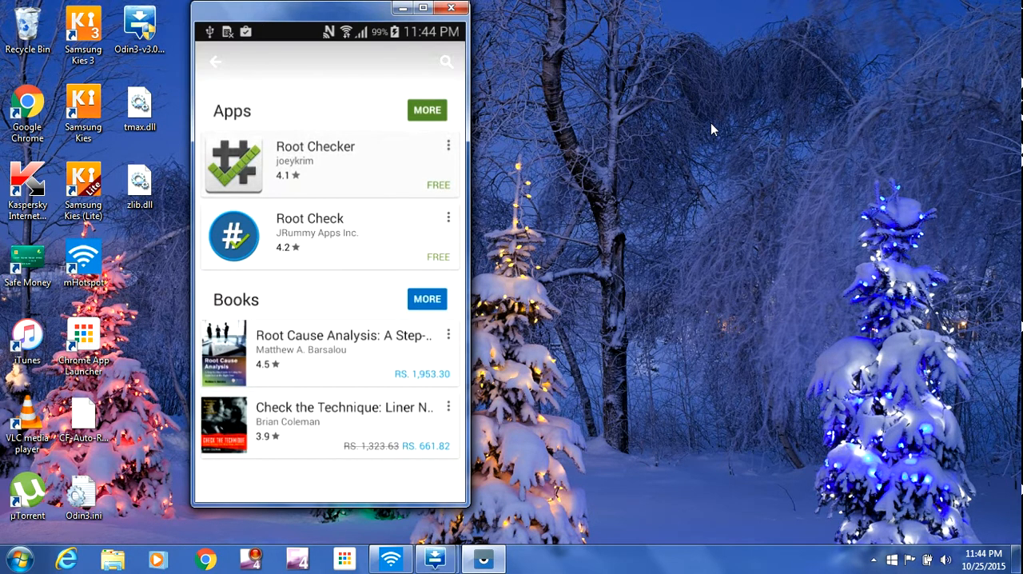
Step: Install Root Checker Basic, accept its disclaimer and reach the Verify Root screen
{"action": "left_click", "coordinate": [315, 146]}
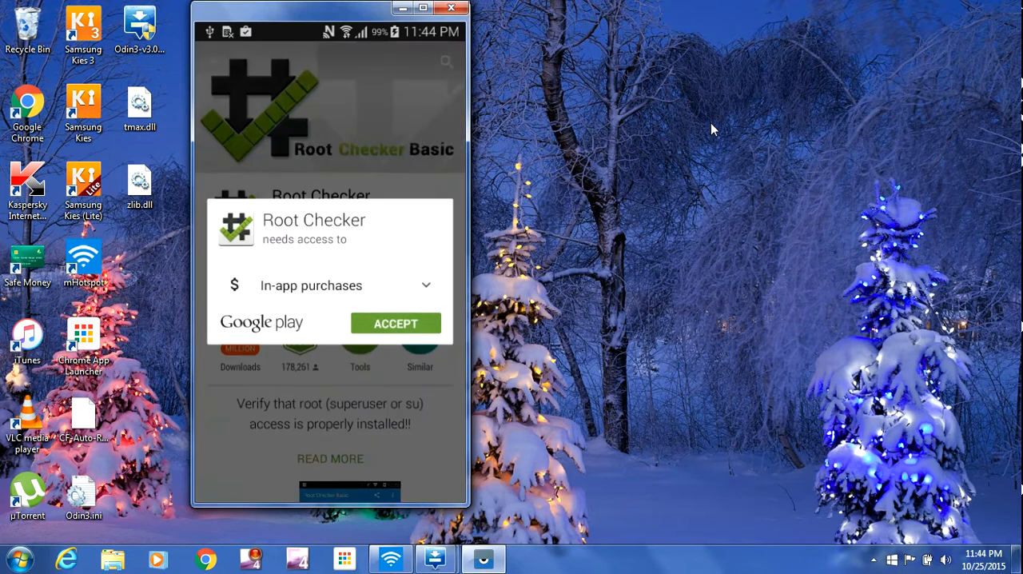
{"action": "left_click", "coordinate": [395, 323]}
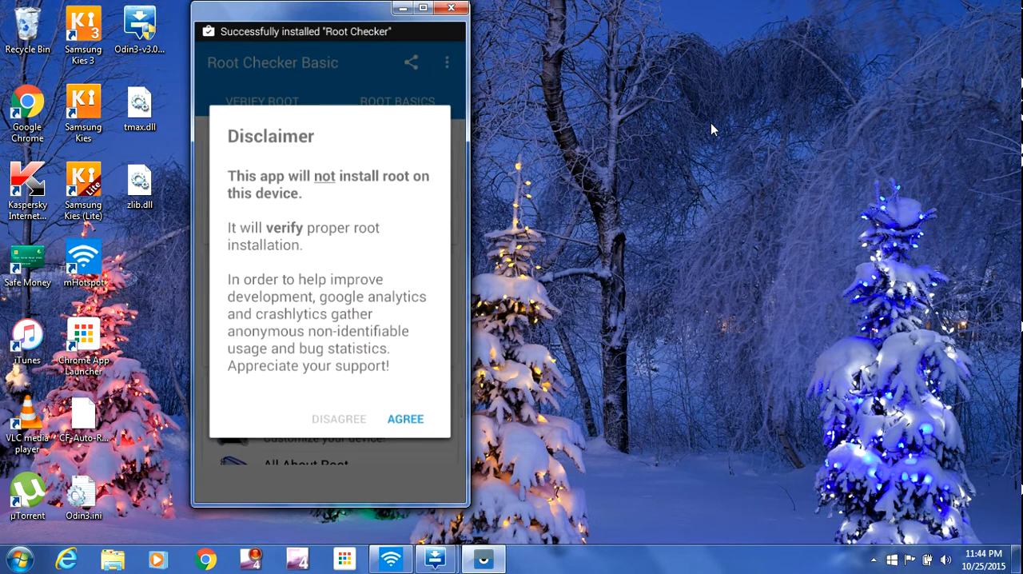
{"action": "left_click", "coordinate": [406, 419]}
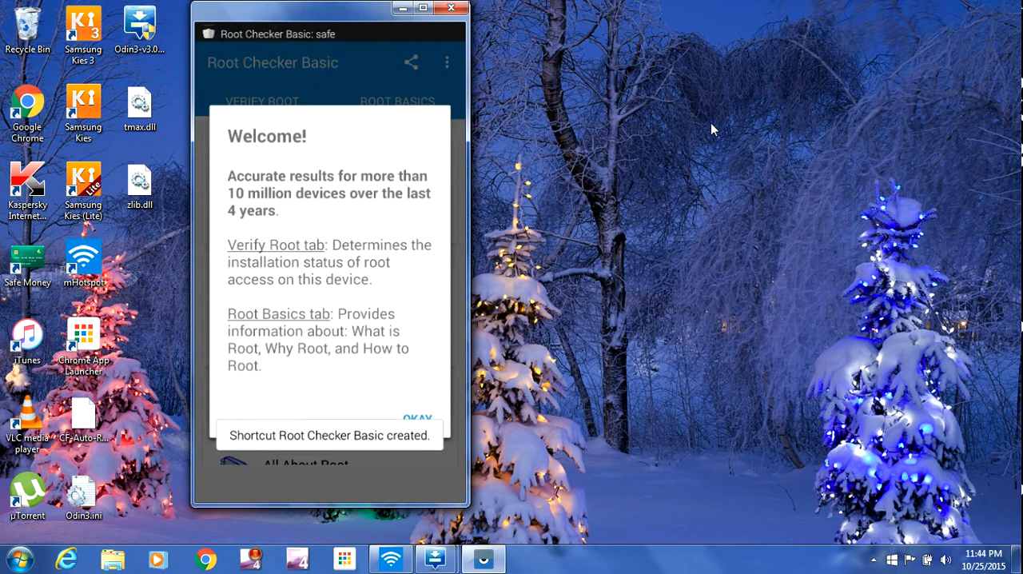
{"action": "left_click", "coordinate": [417, 419]}
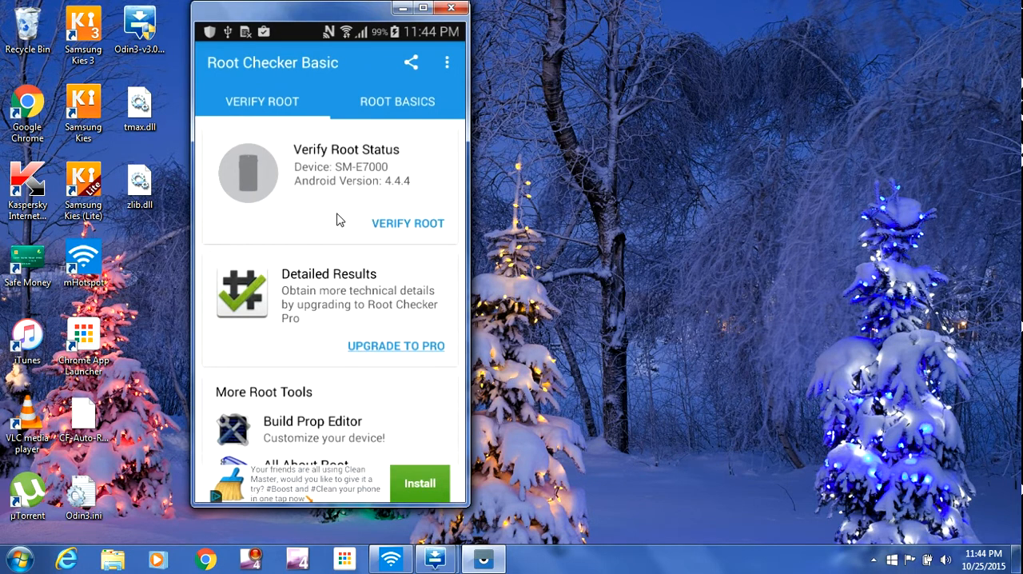
Step: Run Verify Root and grant SuperSU access so root is confirmed on the SM-E7000
{"action": "left_click", "coordinate": [407, 224]}
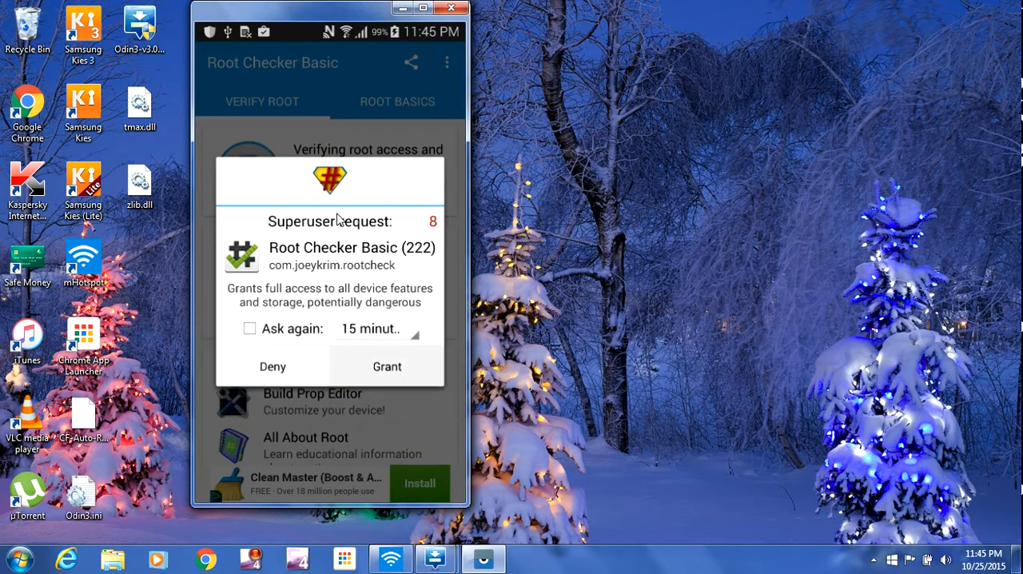
{"action": "left_click", "coordinate": [387, 366]}
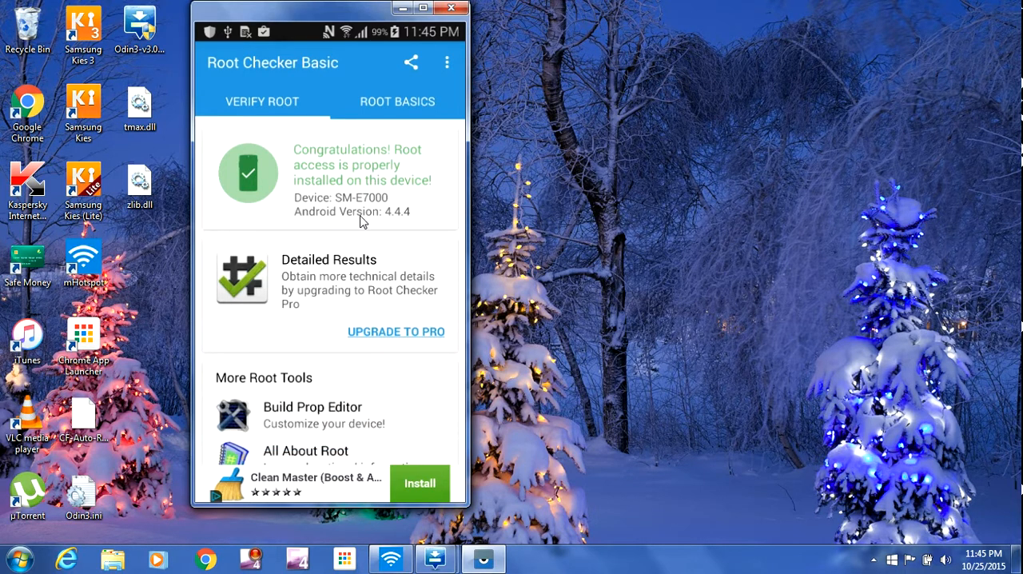
{"action": "mouse_move", "coordinate": [536, 163]}
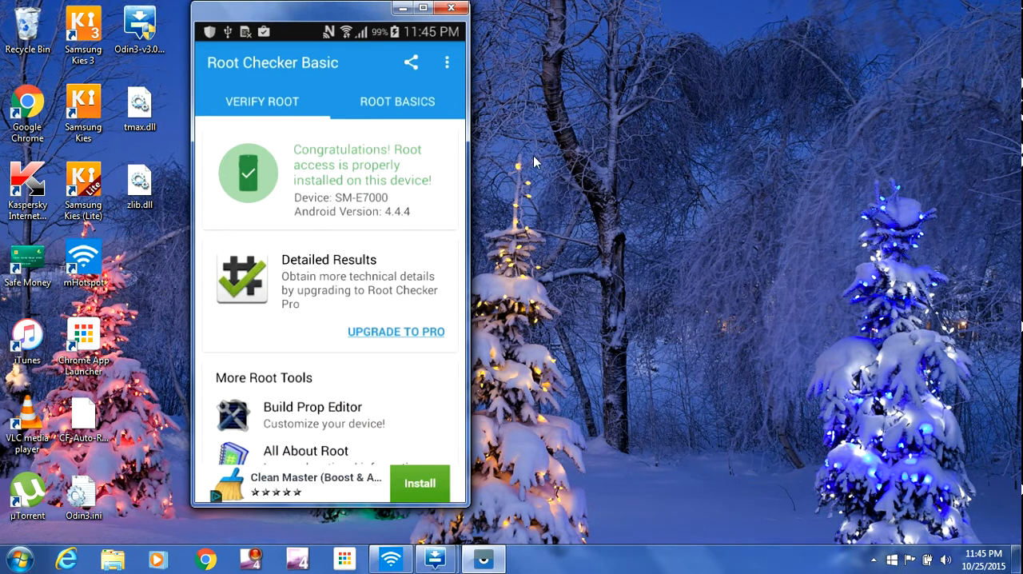